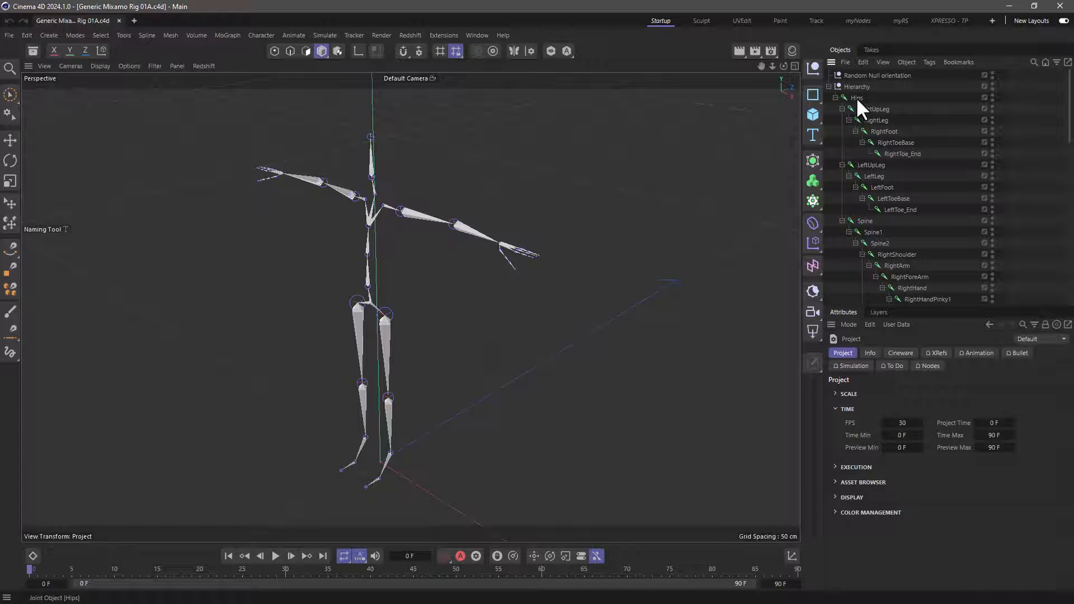
Select the joint hierarchy and make the RightUpLeg joint's own axis editable
{"action": "left_click", "coordinate": [10, 140]}
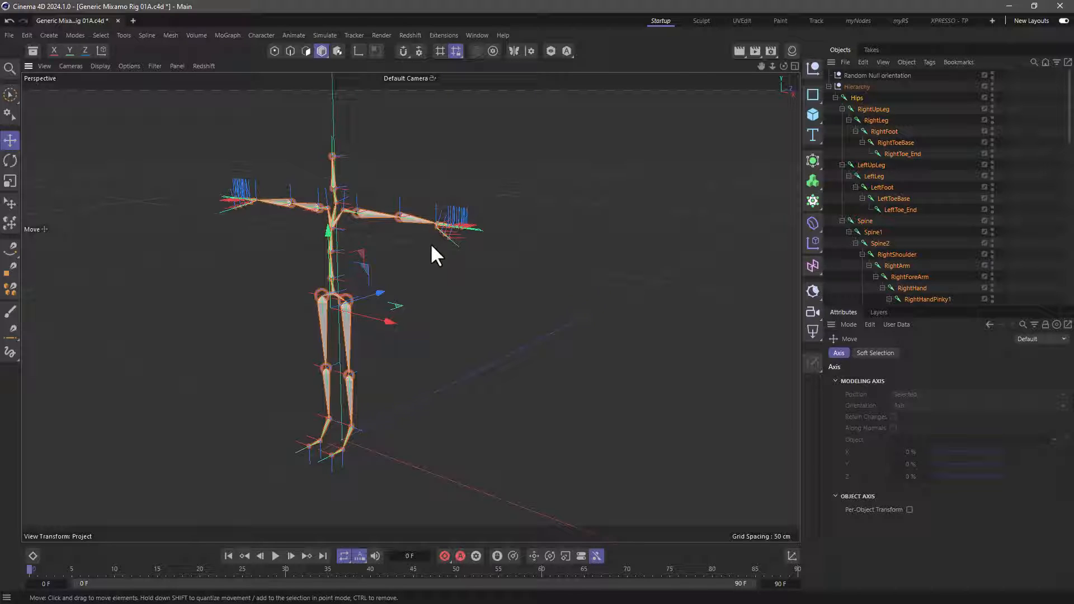
{"action": "mouse_move", "coordinate": [455, 250]}
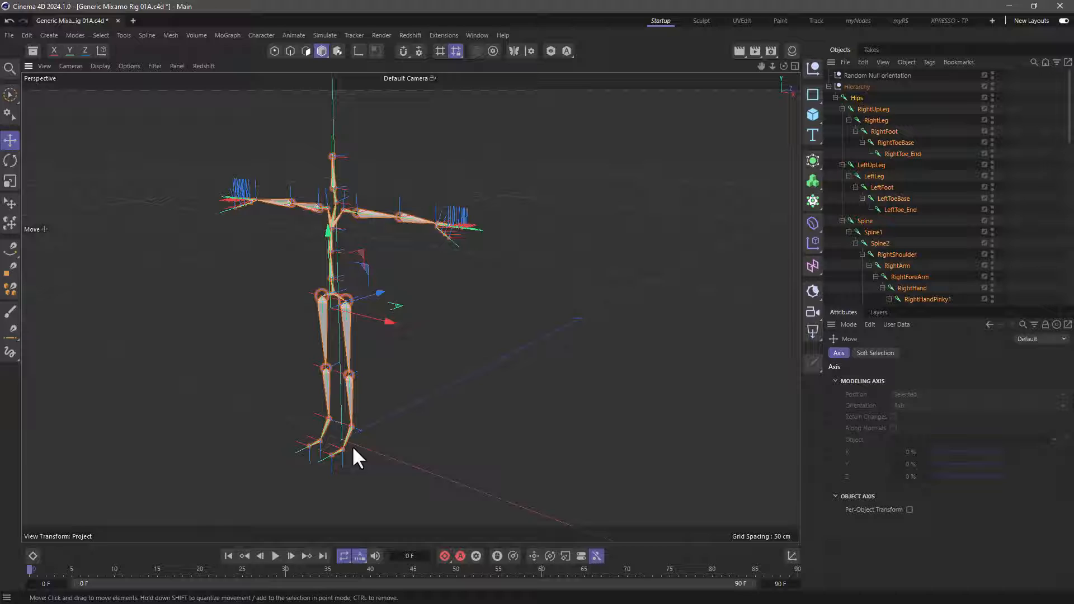
{"action": "mouse_move", "coordinate": [457, 437]}
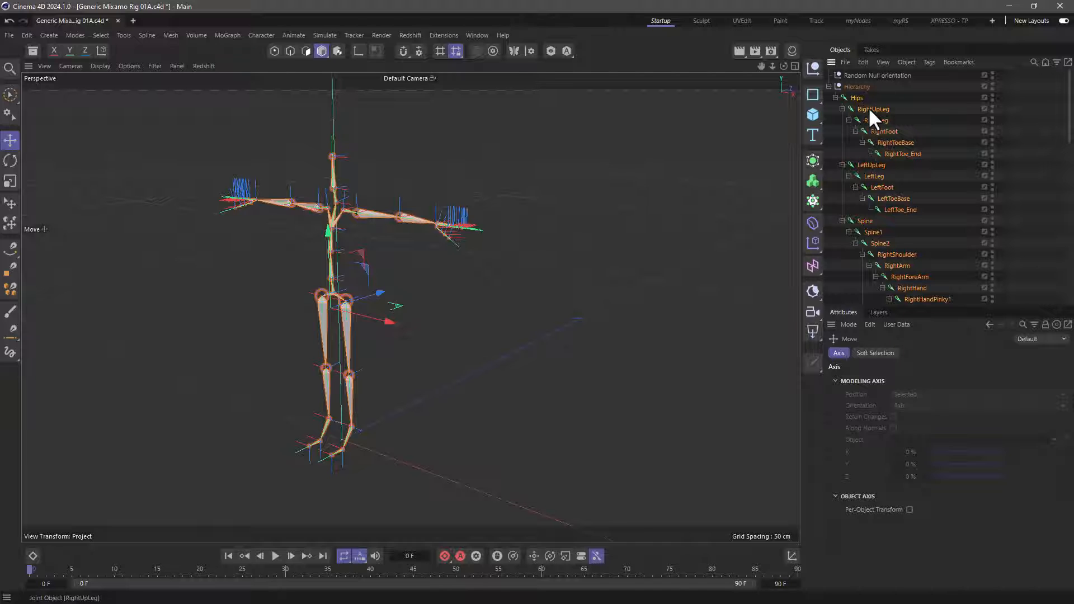
{"action": "left_click", "coordinate": [359, 51]}
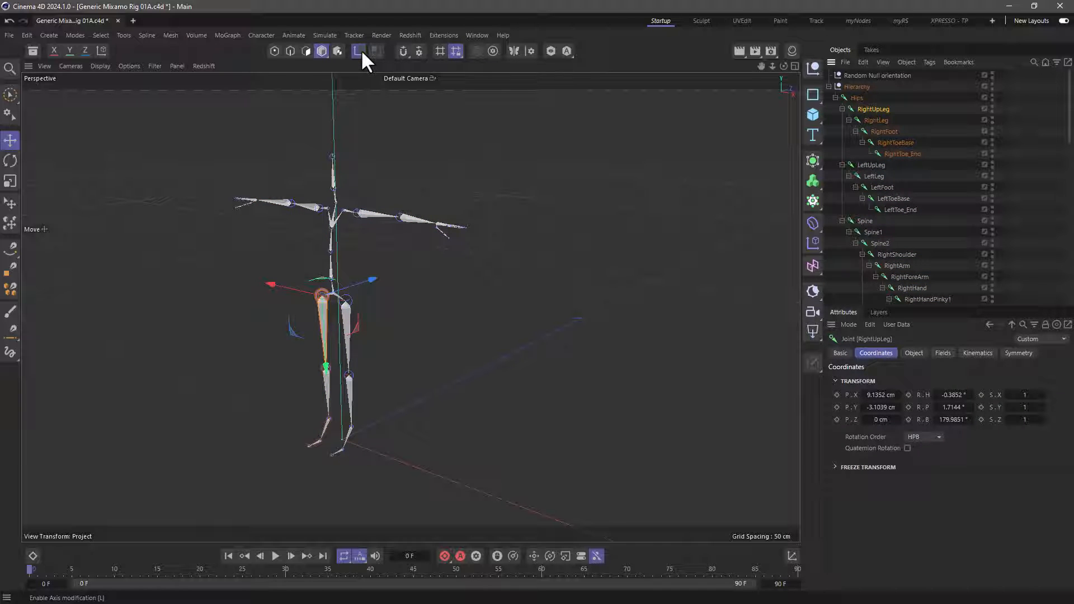
{"action": "left_click", "coordinate": [357, 51]}
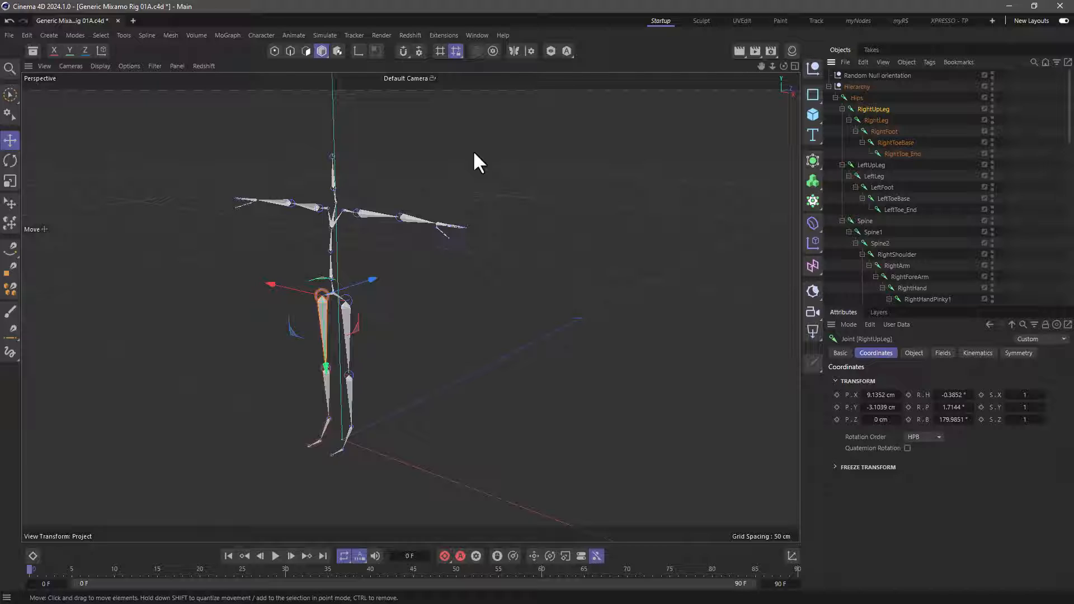
{"action": "mouse_move", "coordinate": [479, 177]}
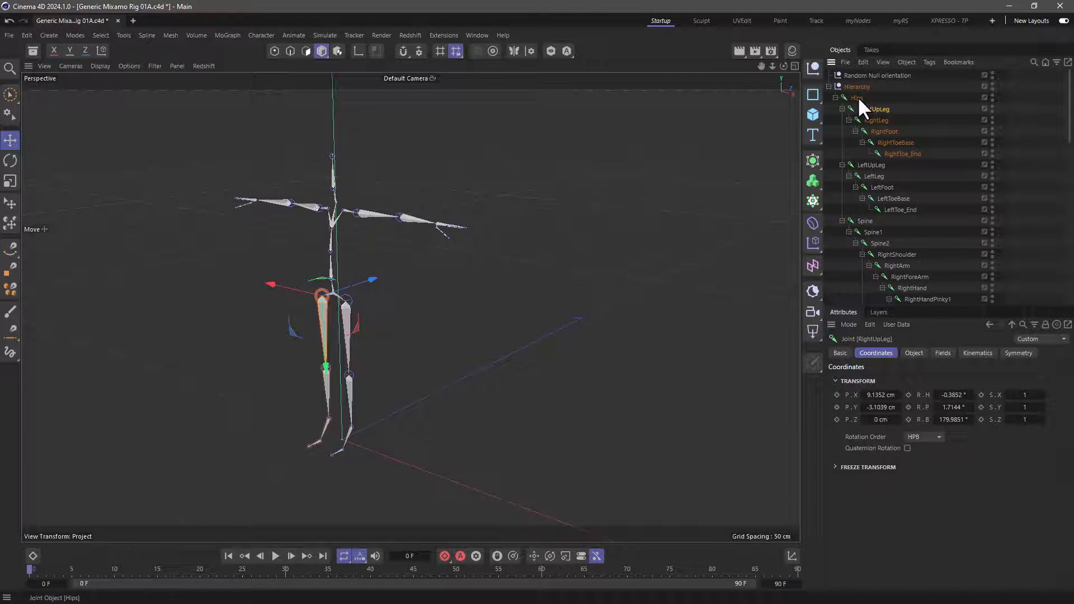
Set the Joint Align Tool to align all joints' Z axis and up direction to World Axis
{"action": "left_click", "coordinate": [856, 97]}
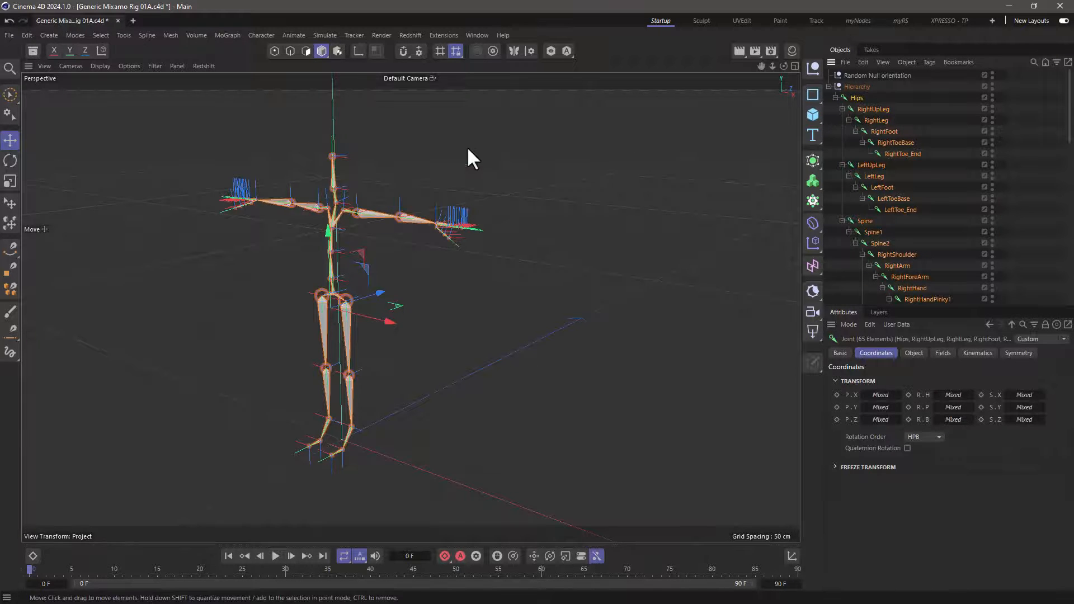
{"action": "left_click", "coordinate": [261, 34]}
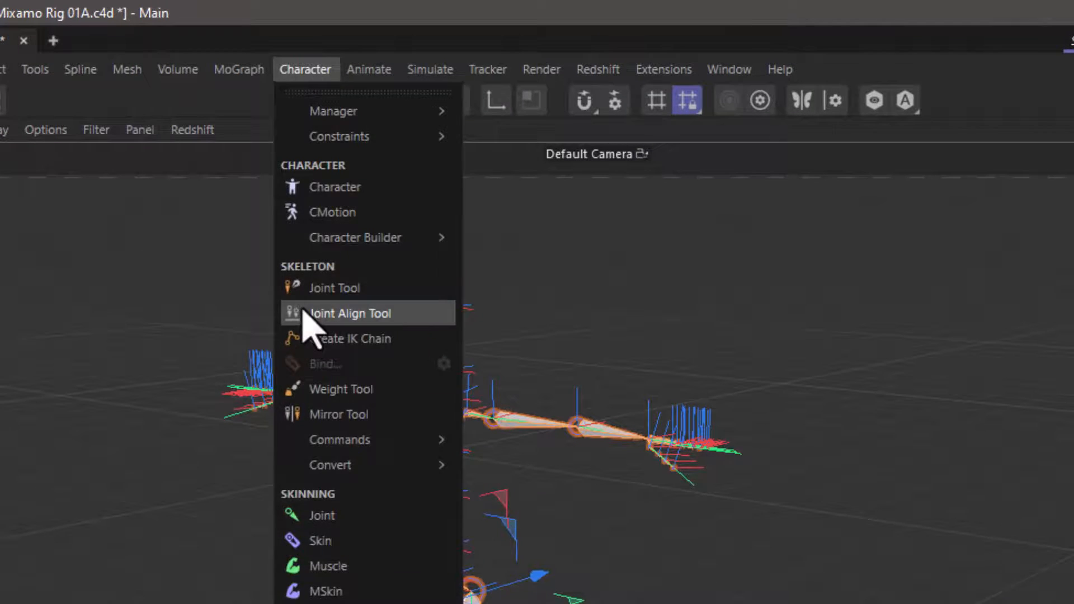
{"action": "left_click", "coordinate": [349, 313]}
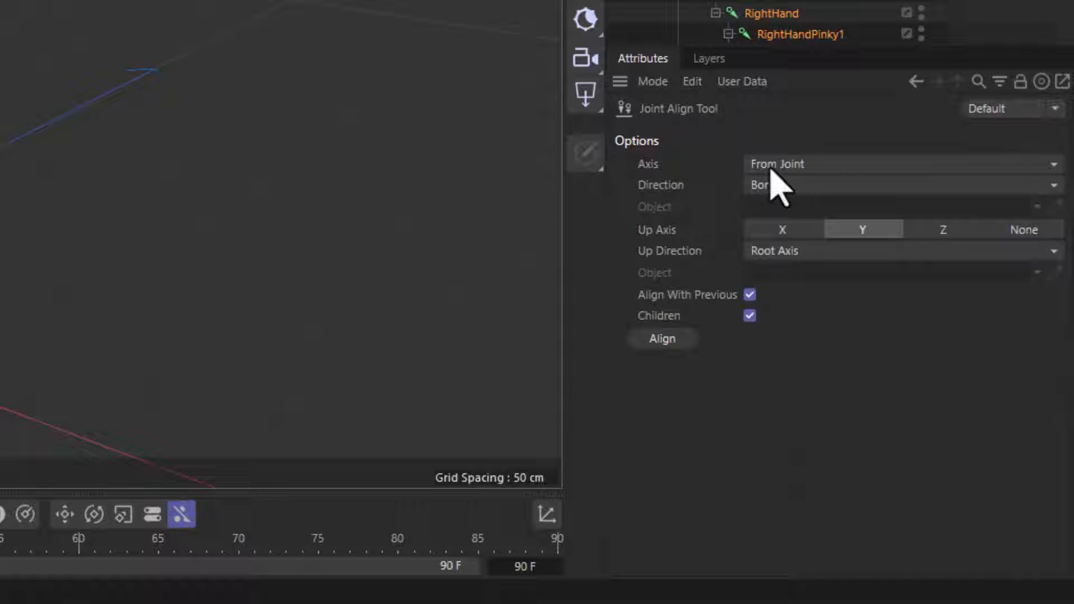
{"action": "left_click", "coordinate": [901, 164]}
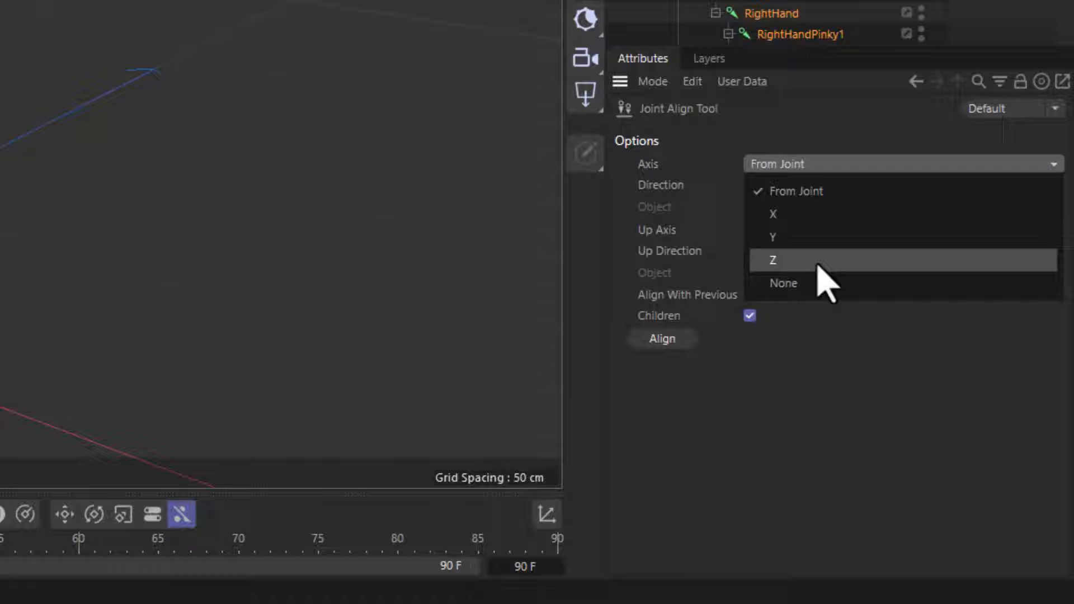
{"action": "left_click", "coordinate": [772, 260]}
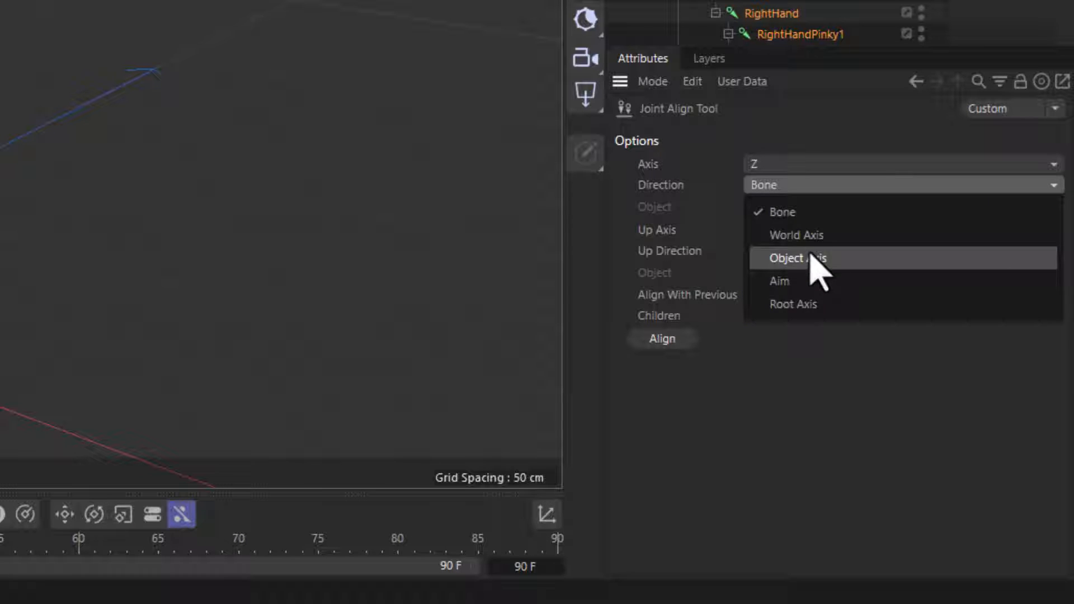
{"action": "left_click", "coordinate": [796, 234]}
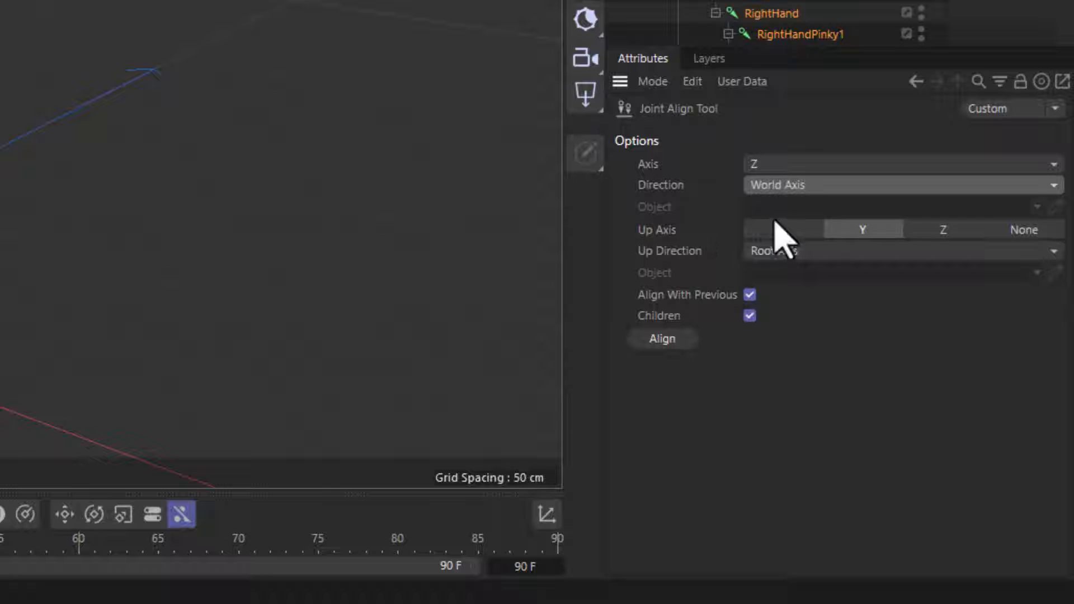
{"action": "left_click", "coordinate": [890, 250]}
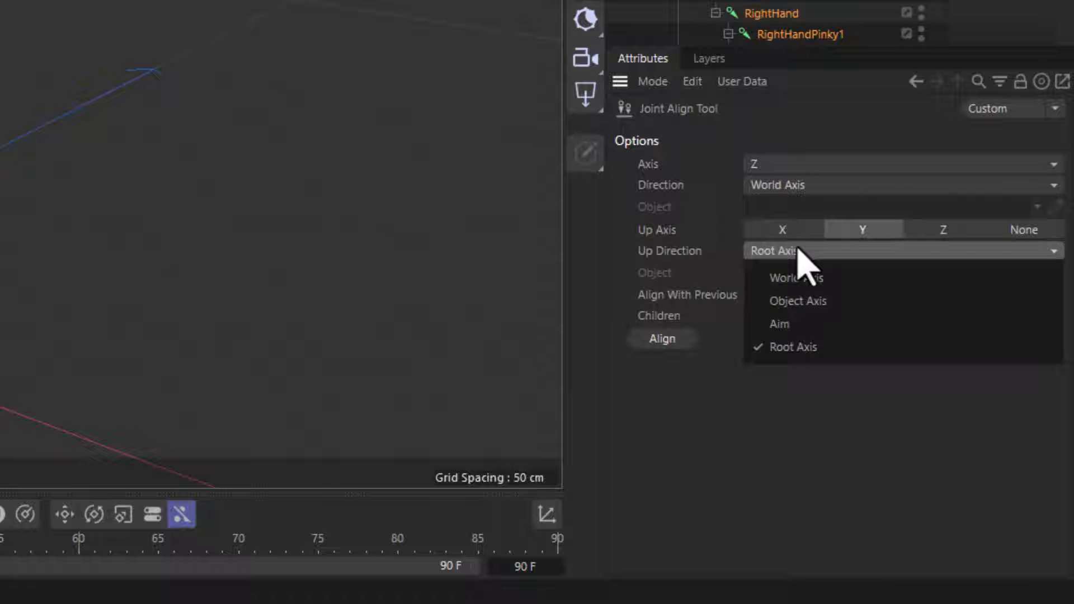
{"action": "left_click", "coordinate": [796, 278]}
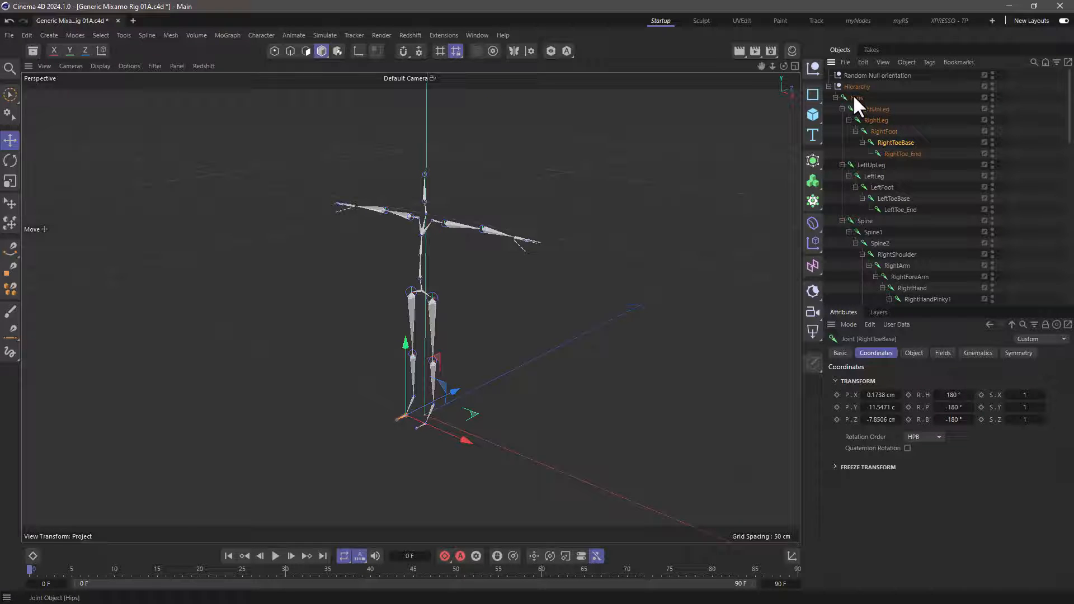
Enter 0 for R.H, R.P and R.B on all selected joints
{"action": "left_click", "coordinate": [855, 98]}
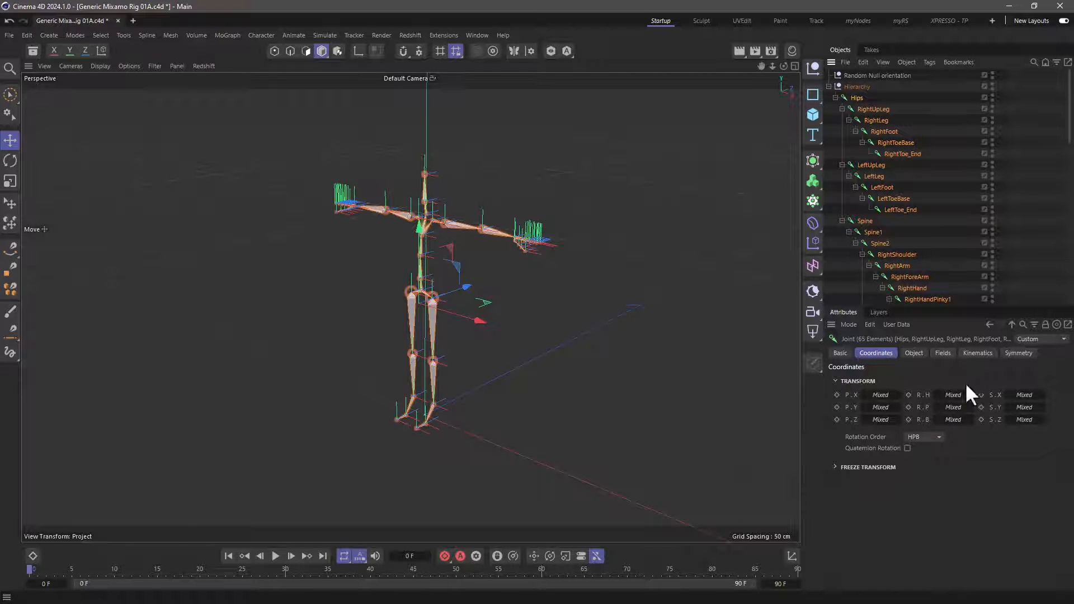
{"action": "left_click", "coordinate": [953, 419]}
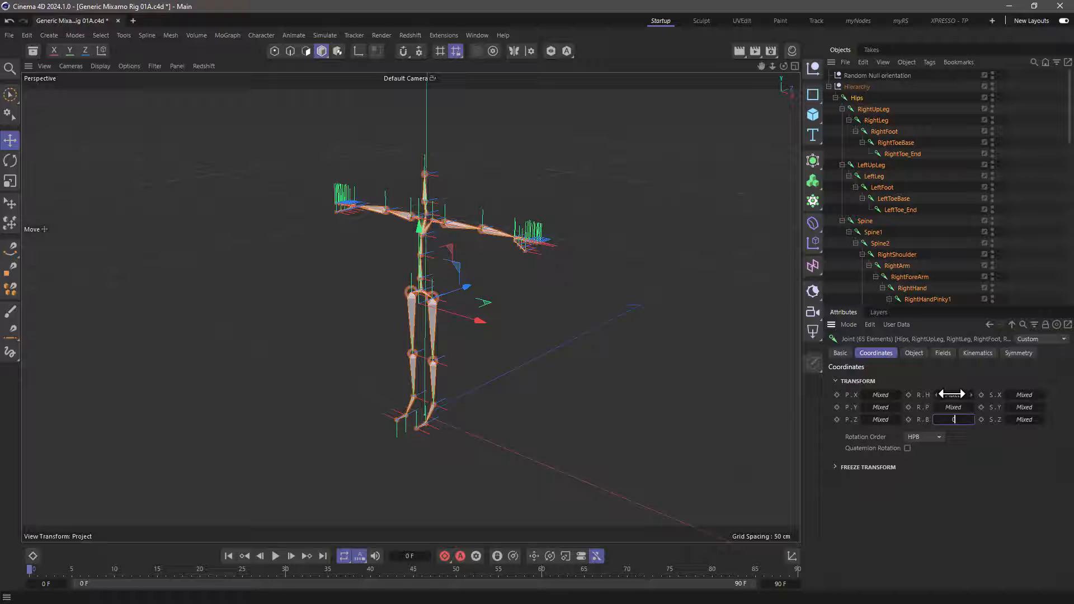
{"action": "left_click", "coordinate": [873, 109]}
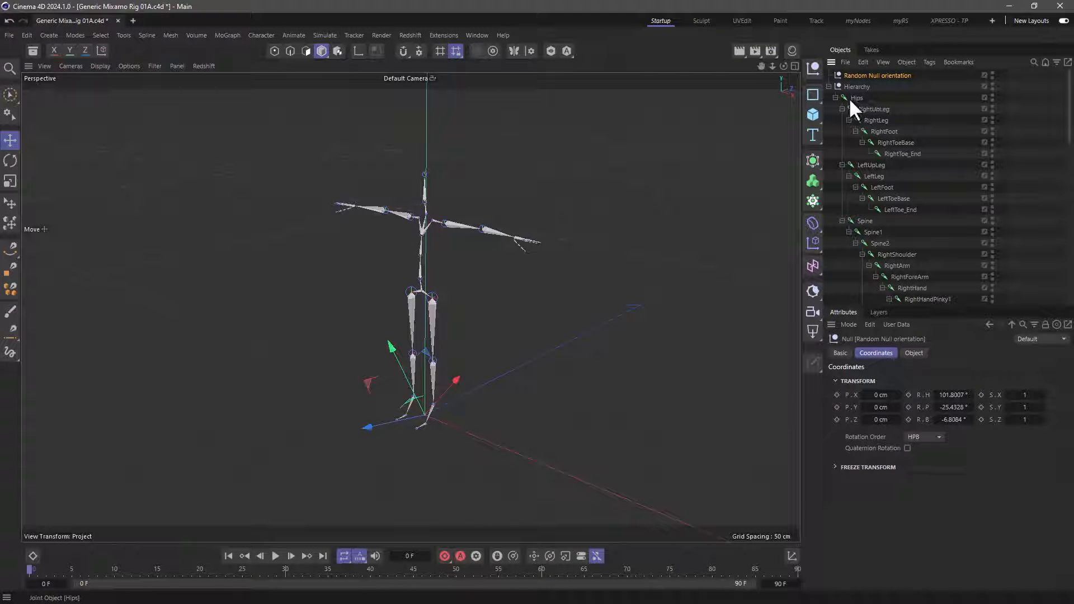
Run the Joint Align Tool with Direction Object Axis using Random Null orientation
{"action": "left_click", "coordinate": [260, 35]}
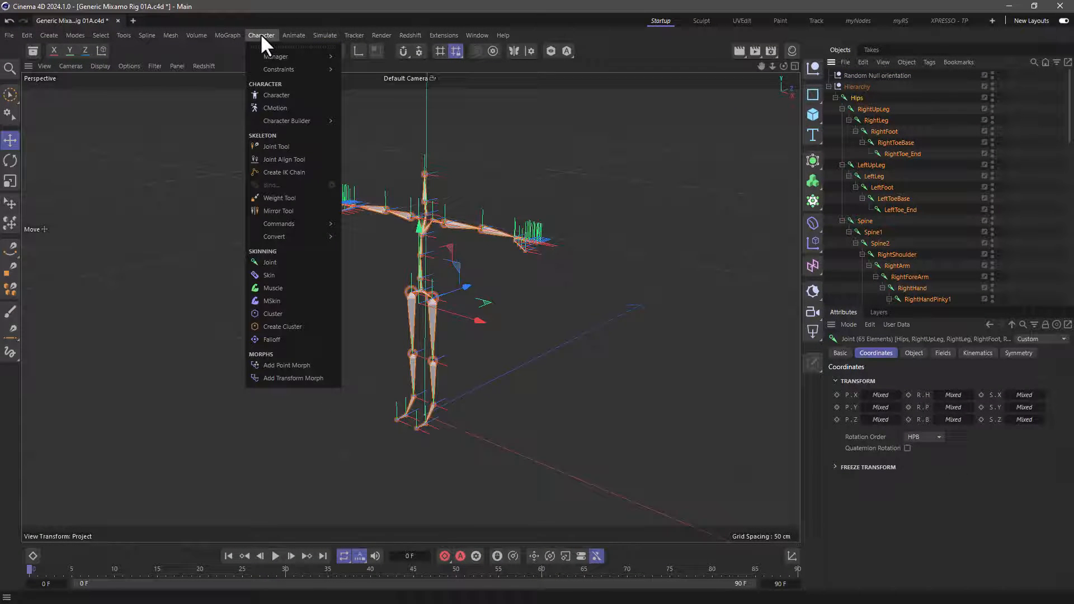
{"action": "left_click", "coordinate": [283, 159]}
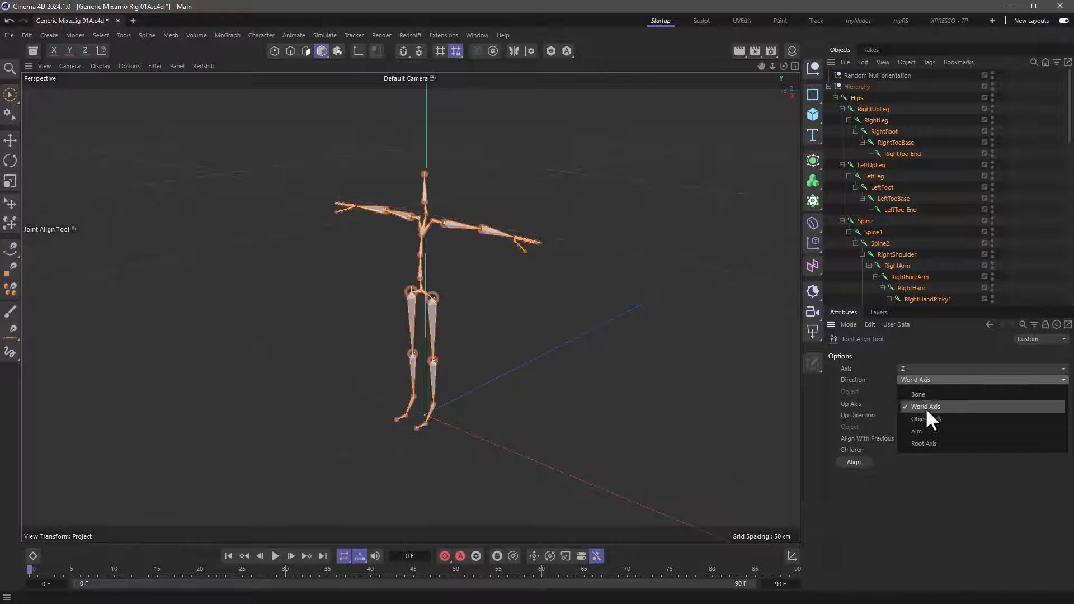
{"action": "left_click", "coordinate": [925, 418]}
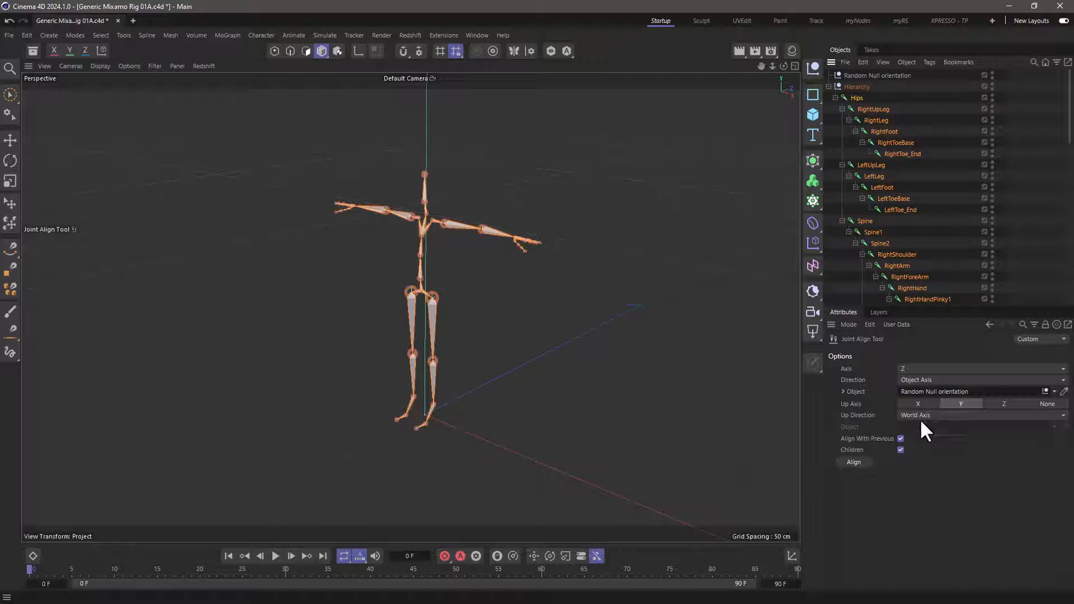
{"action": "left_click", "coordinate": [979, 415]}
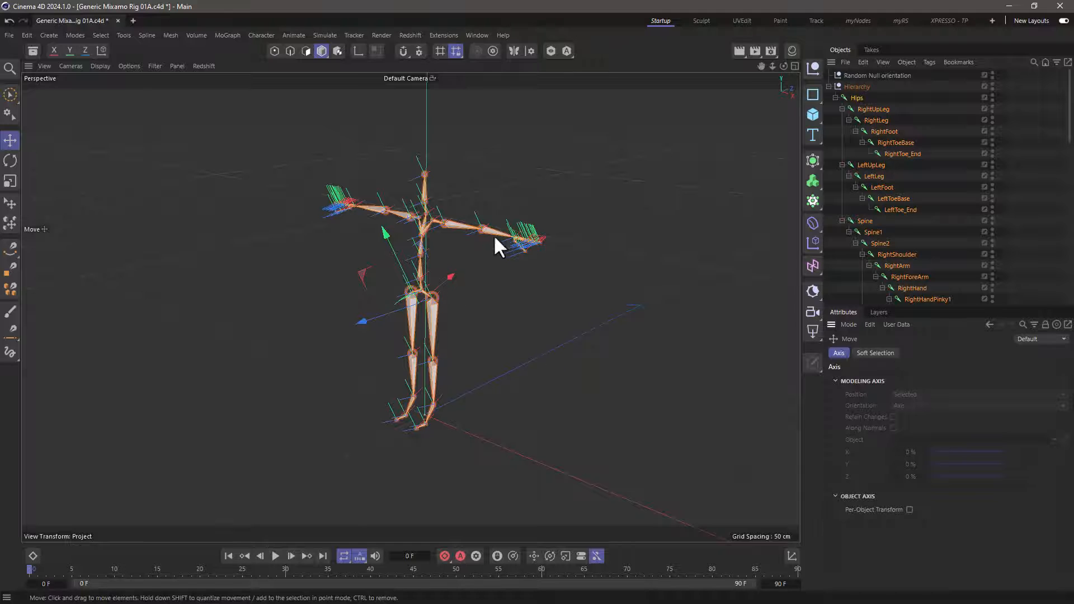
{"action": "left_click", "coordinate": [877, 76]}
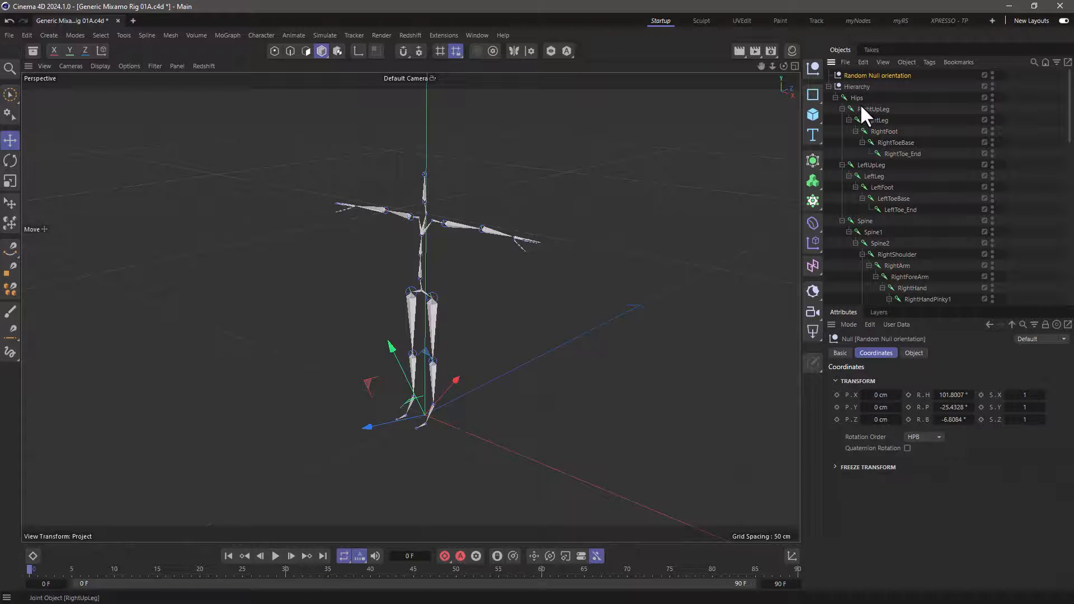
{"action": "left_click", "coordinate": [857, 98]}
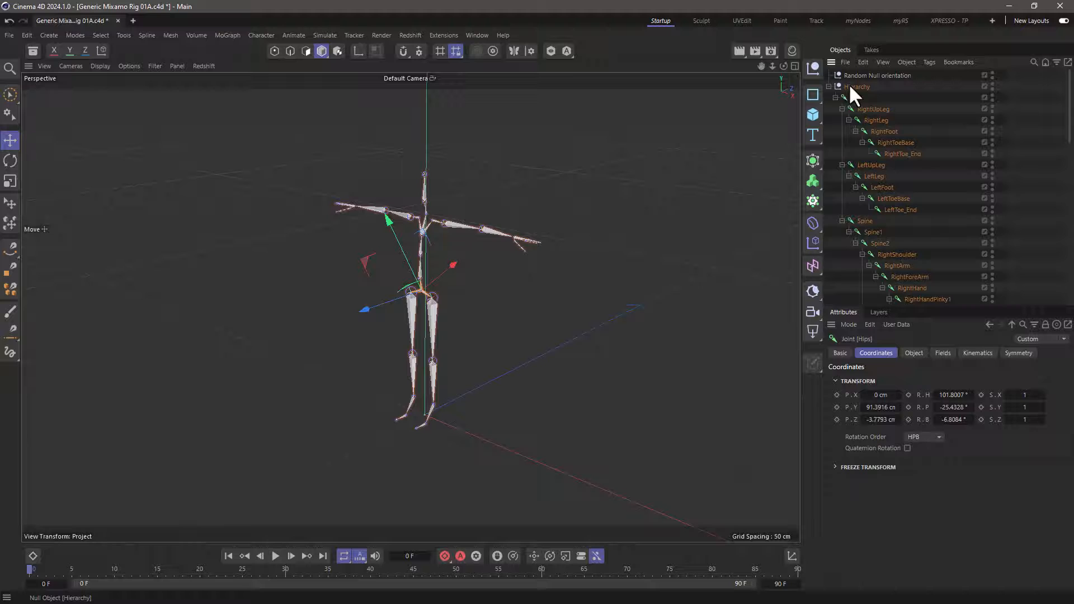
{"action": "left_click", "coordinate": [857, 86]}
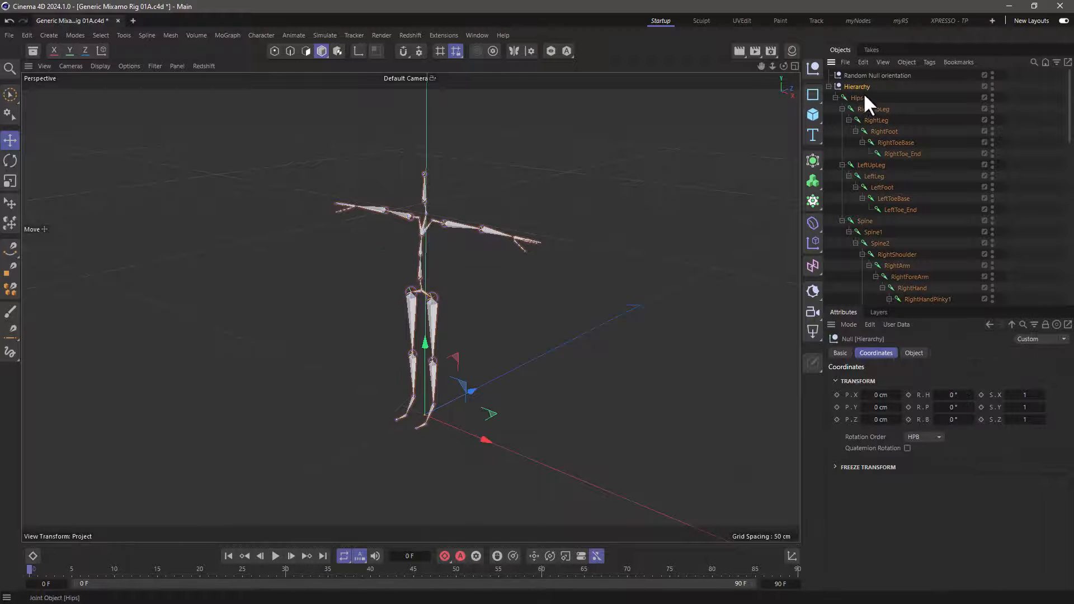
{"action": "left_click", "coordinate": [857, 98]}
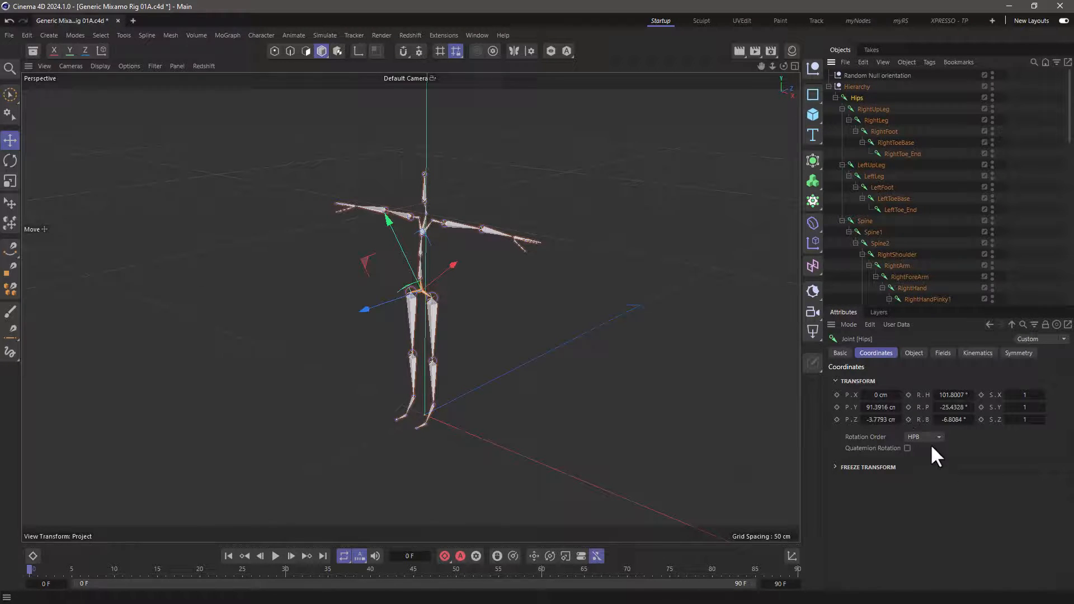
{"action": "left_click", "coordinate": [879, 75]}
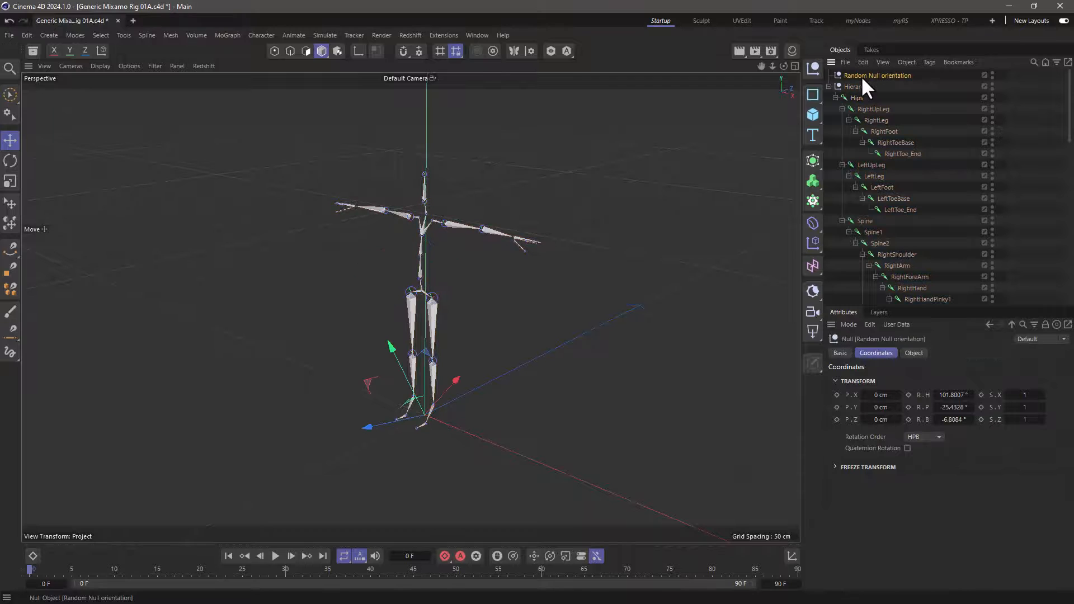
{"action": "left_click", "coordinate": [876, 120]}
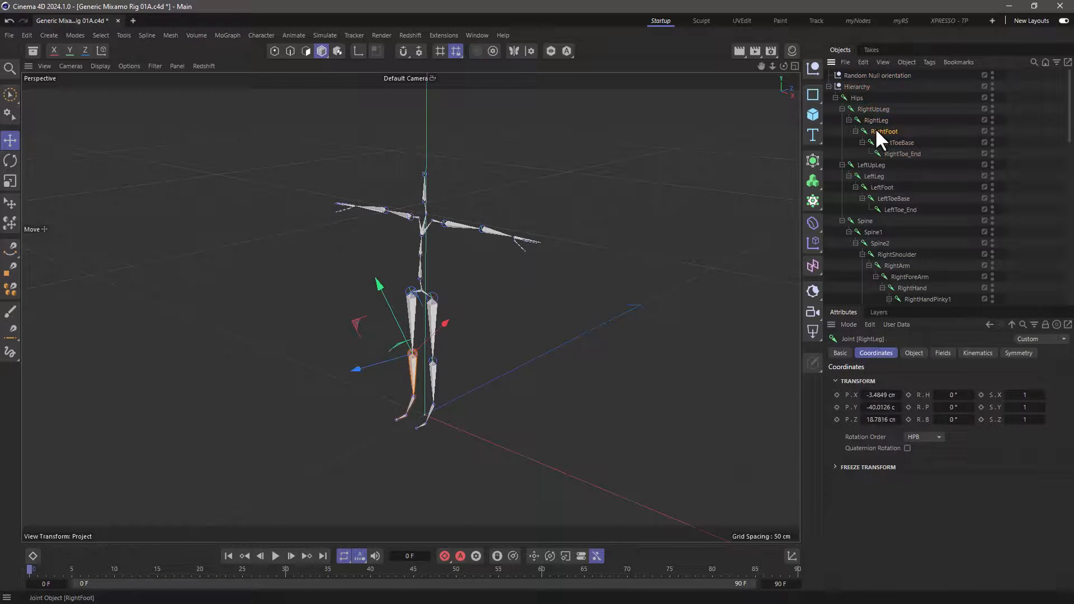
{"action": "left_click", "coordinate": [891, 143]}
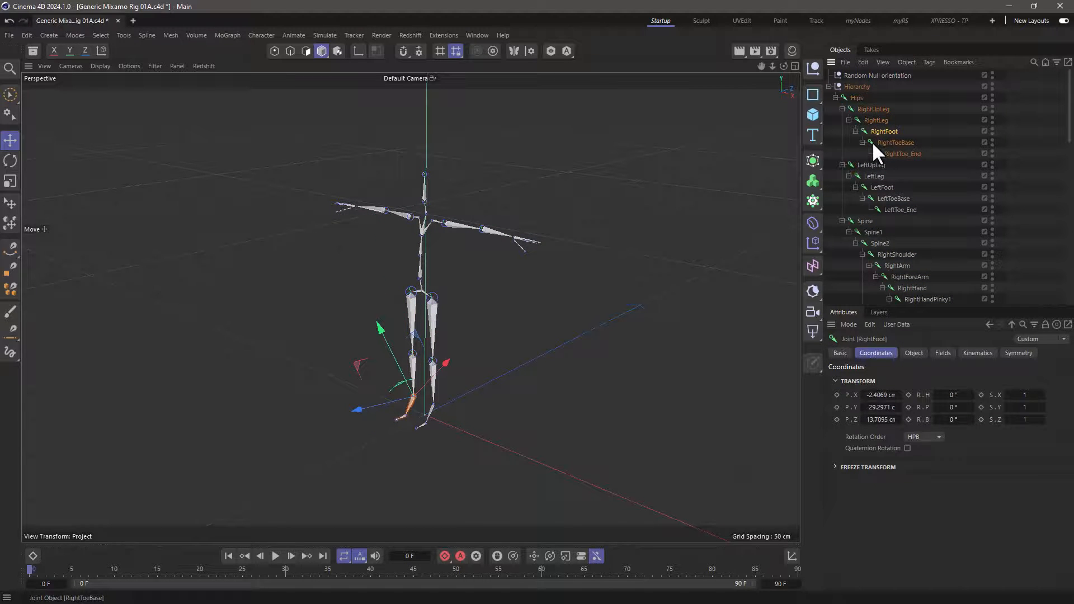